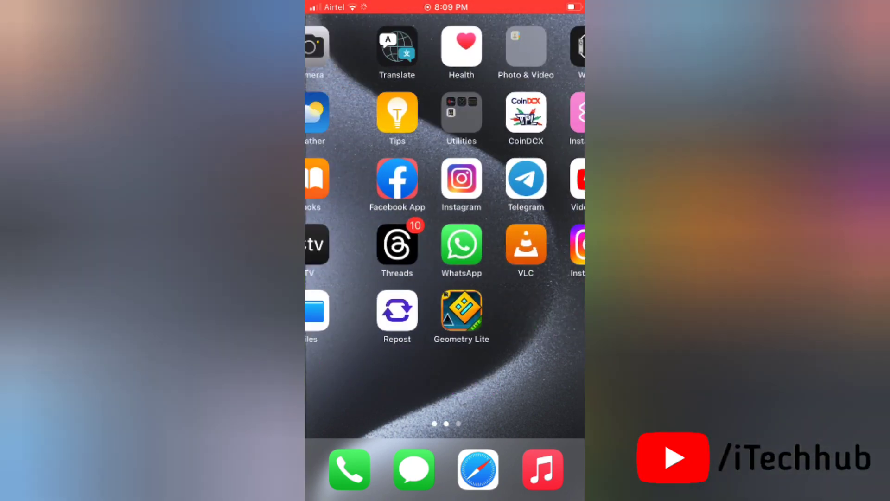
- Browse the Messages conversation list, search for 'Fg', then cancel the search
{"action": "scroll", "scroll_direction": "left", "scroll_amount": 3}
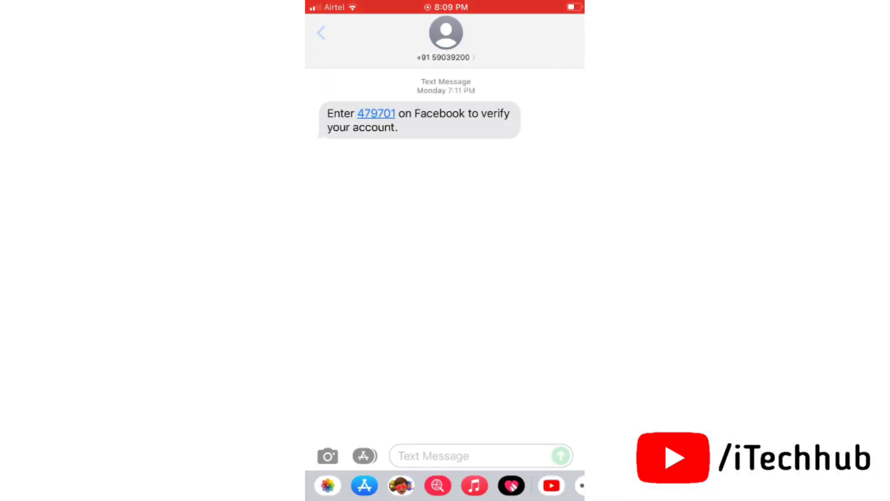
{"action": "left_click", "coordinate": [321, 33]}
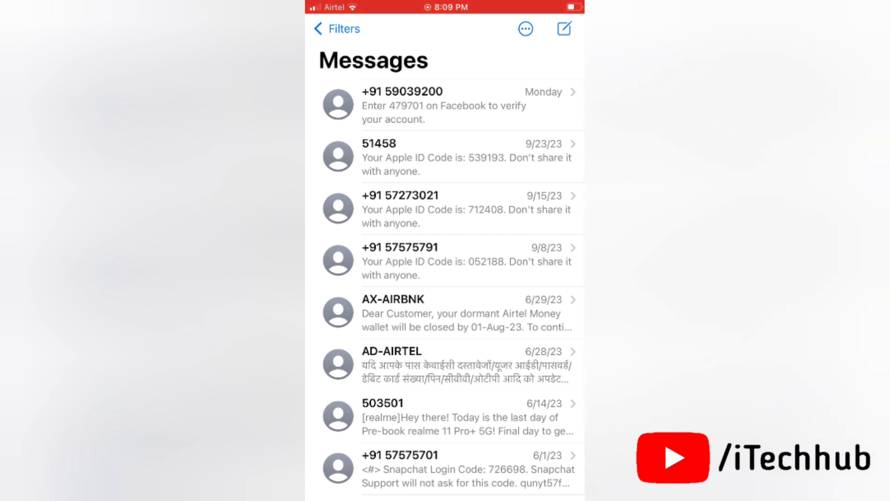
{"action": "left_click", "coordinate": [562, 29]}
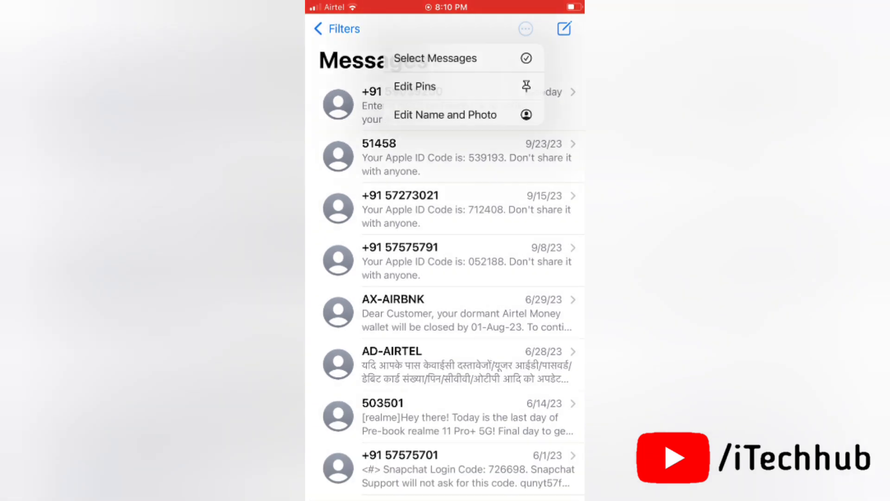
{"action": "left_click", "coordinate": [524, 29]}
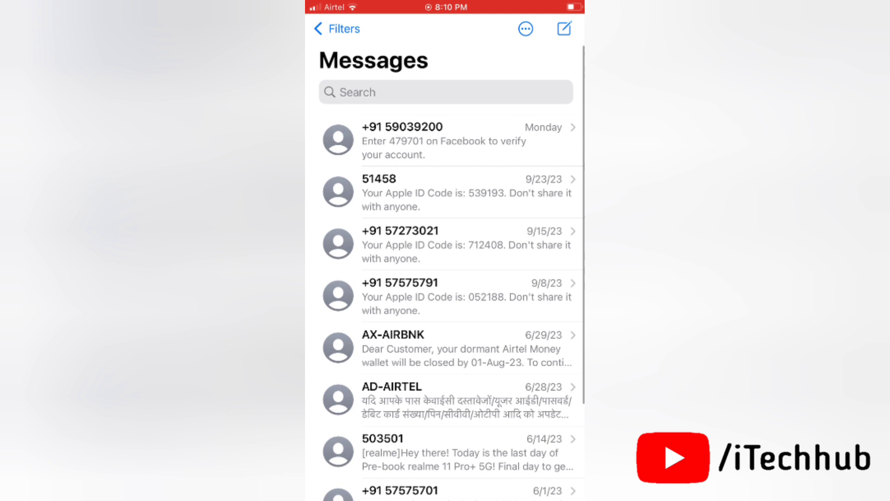
{"action": "type", "text": "Fg"}
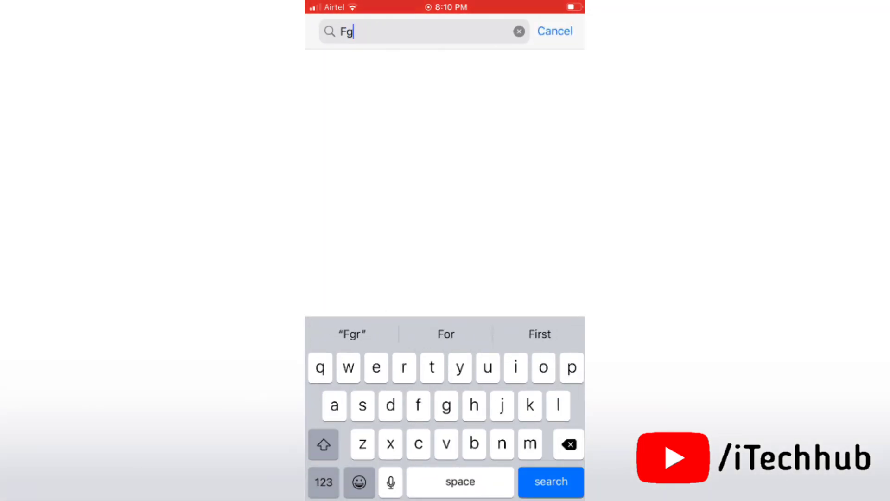
{"action": "left_click", "coordinate": [518, 31]}
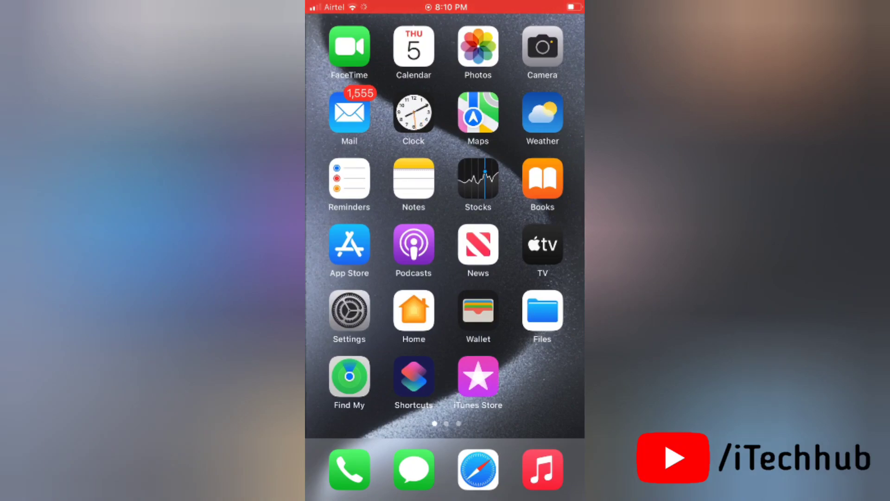
- Switch off Learn from this App under Messages' Siri & Search settings
{"action": "left_click", "coordinate": [349, 312]}
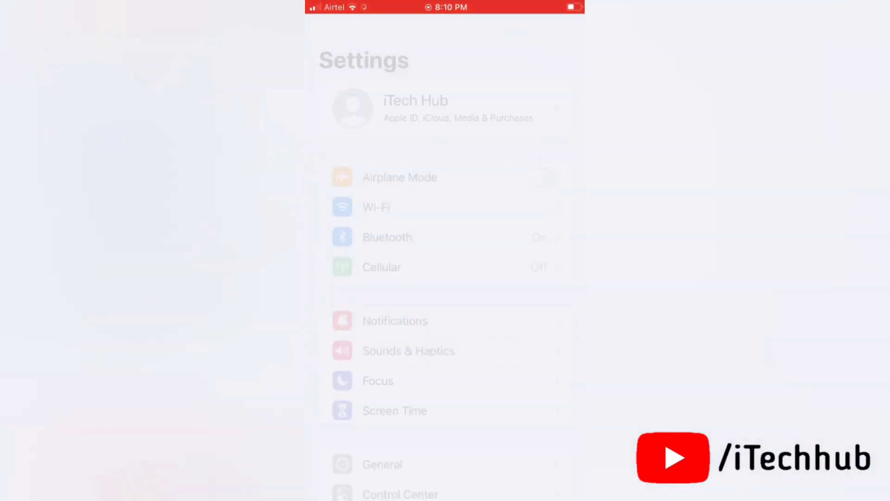
{"action": "scroll", "scroll_direction": "down", "scroll_amount": 3}
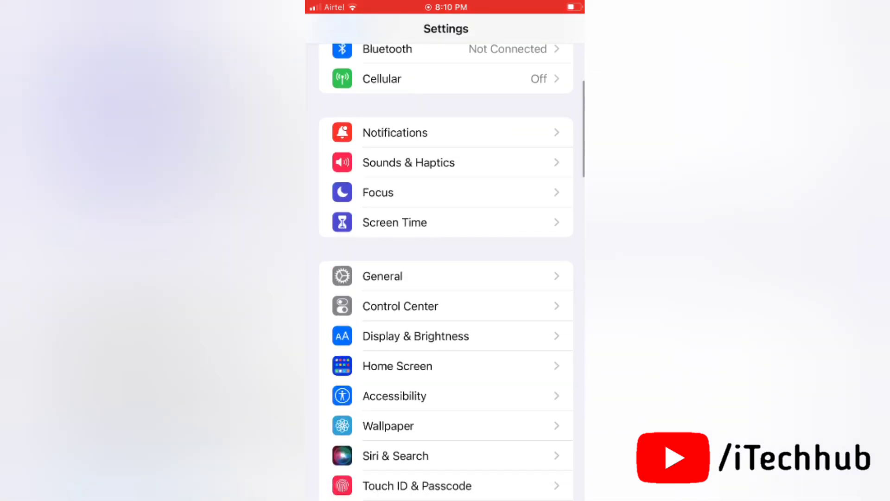
{"action": "scroll", "scroll_direction": "down", "scroll_amount": 3}
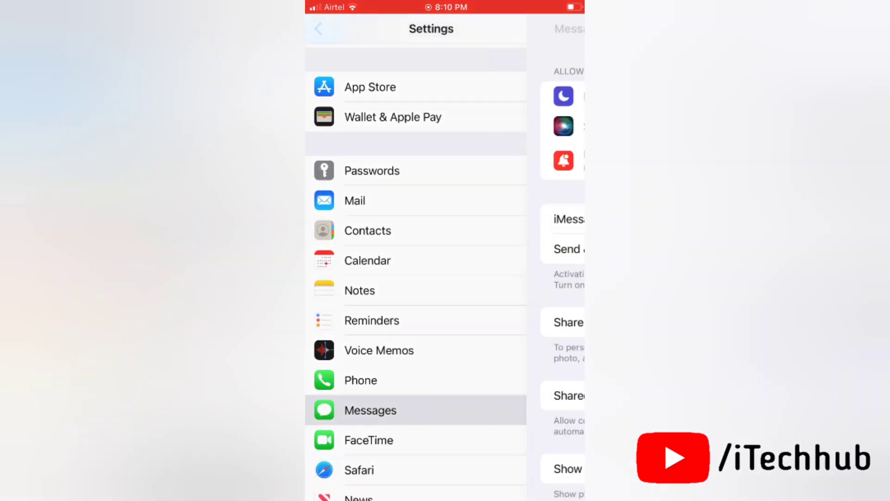
{"action": "left_click", "coordinate": [370, 410]}
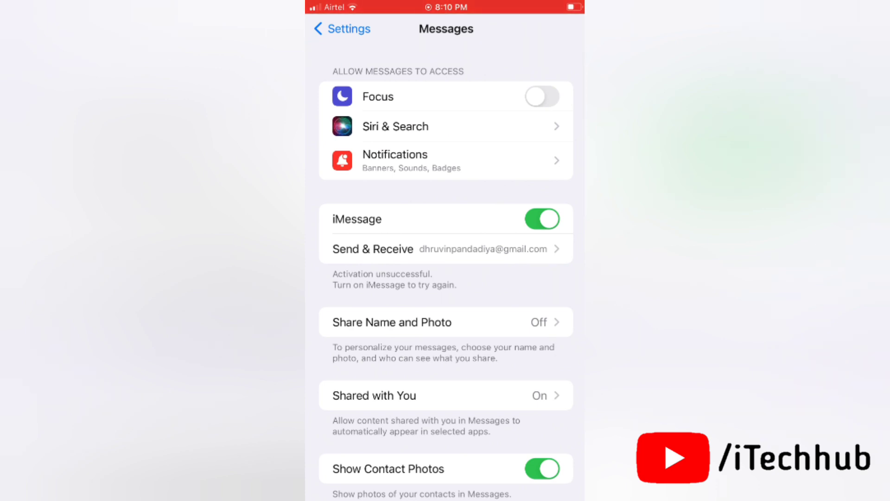
{"action": "left_click", "coordinate": [395, 126]}
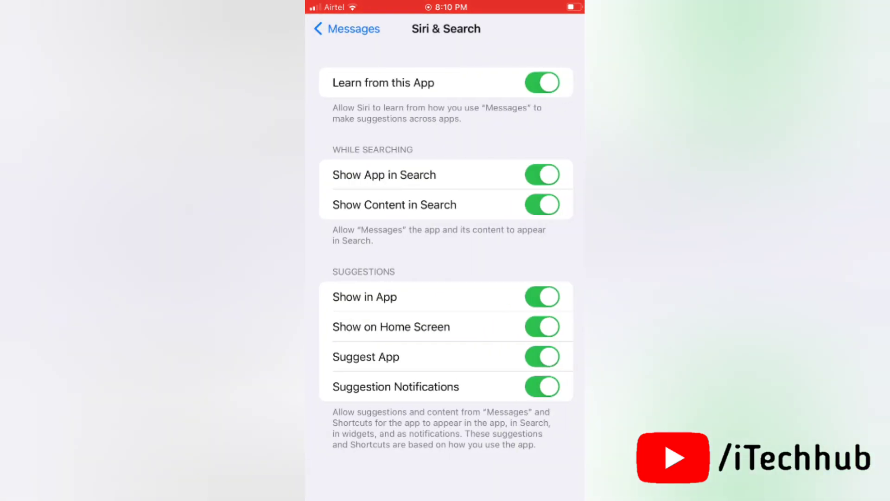
{"action": "left_click", "coordinate": [541, 82]}
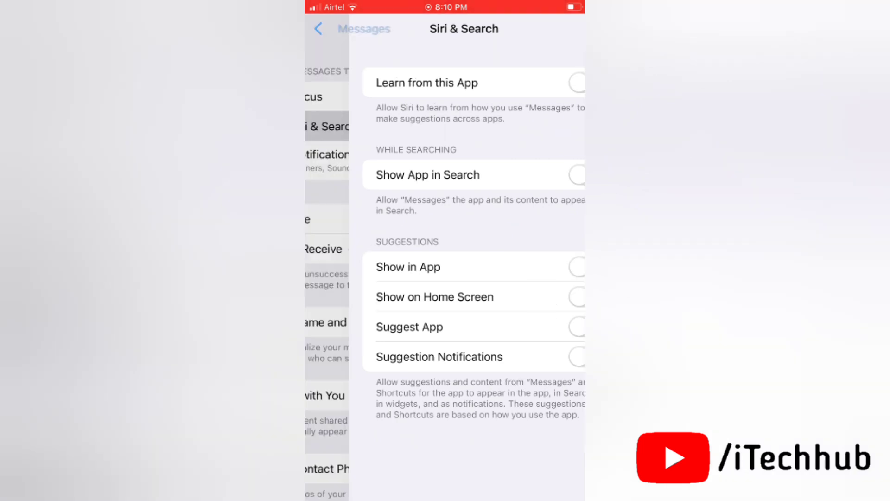
- Shut down the iPhone from General settings to restart it
{"action": "left_click", "coordinate": [319, 28]}
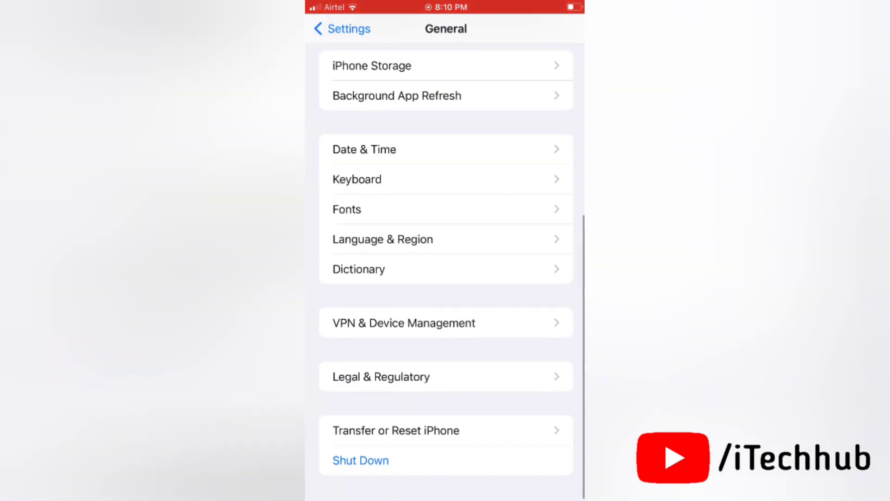
{"action": "left_click", "coordinate": [361, 460]}
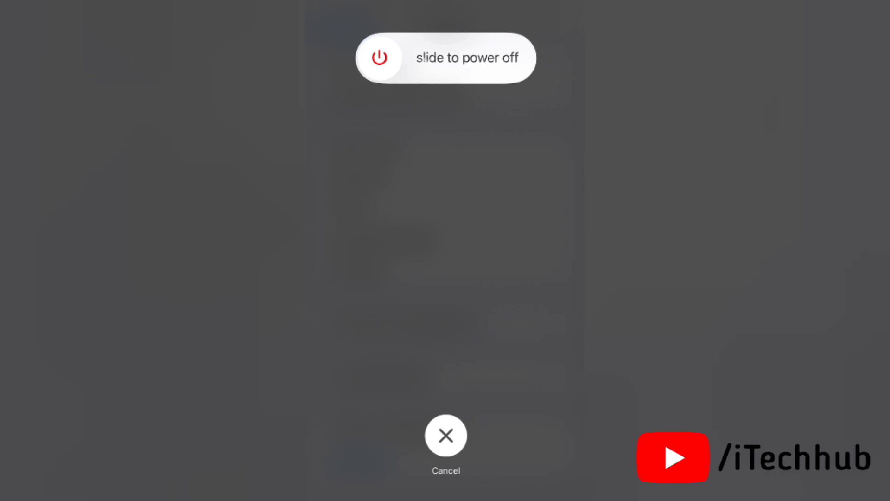
{"action": "left_click", "coordinate": [446, 436]}
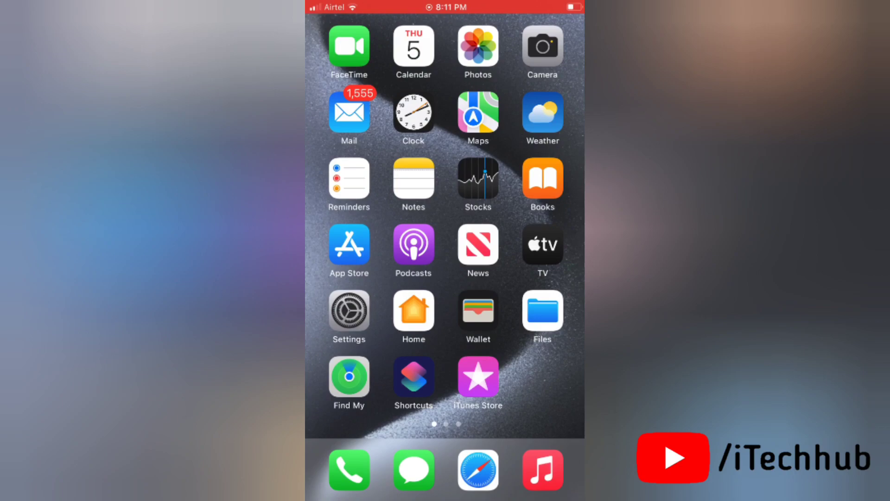
- Turn Learn from this App back on for Messages, then return Home
{"action": "left_click", "coordinate": [348, 315]}
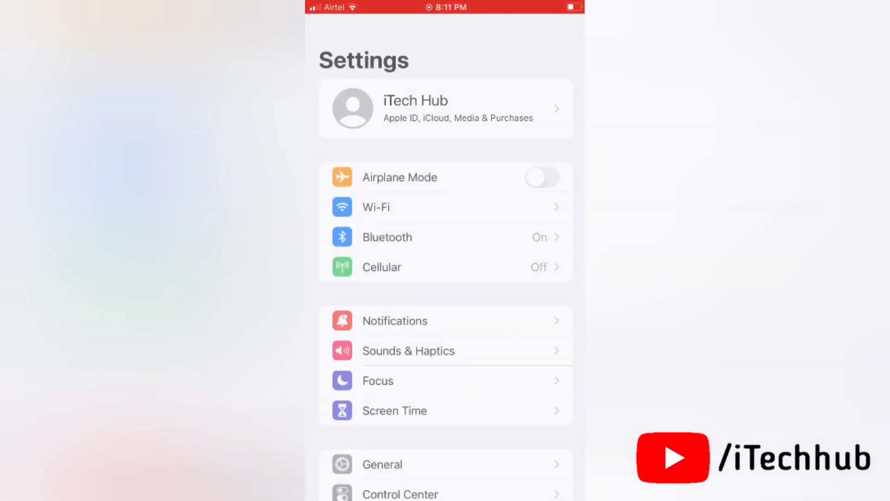
{"action": "scroll", "scroll_direction": "down", "scroll_amount": 3}
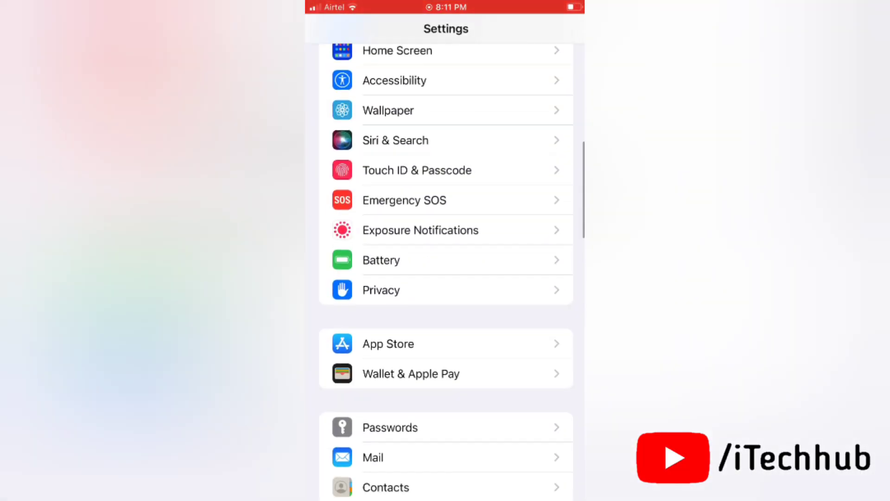
{"action": "scroll", "scroll_direction": "down", "scroll_amount": 3}
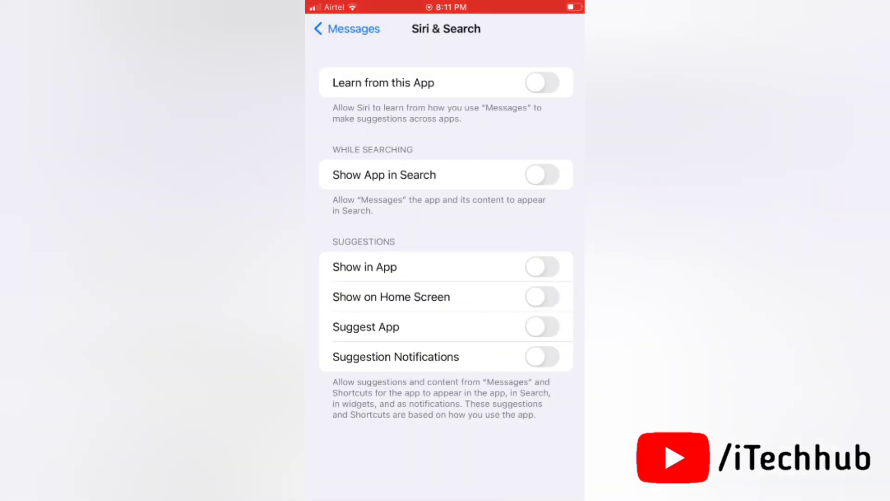
{"action": "left_click", "coordinate": [540, 82]}
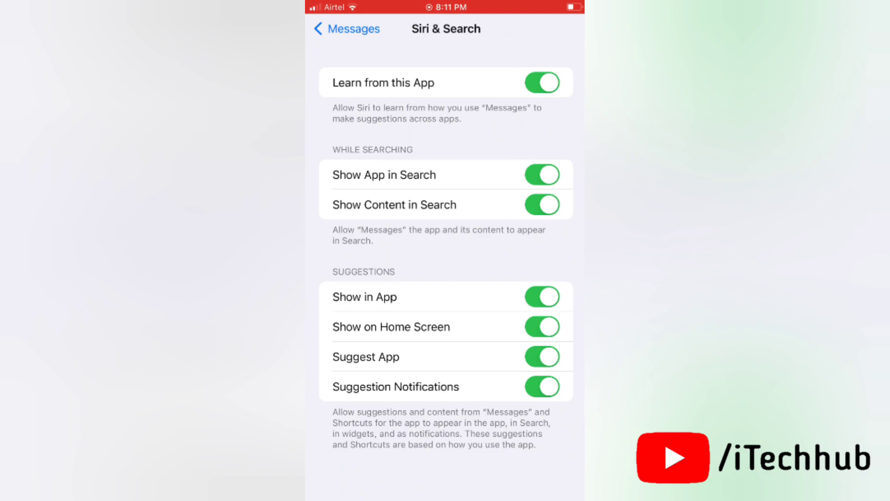
{"action": "key", "text": "home"}
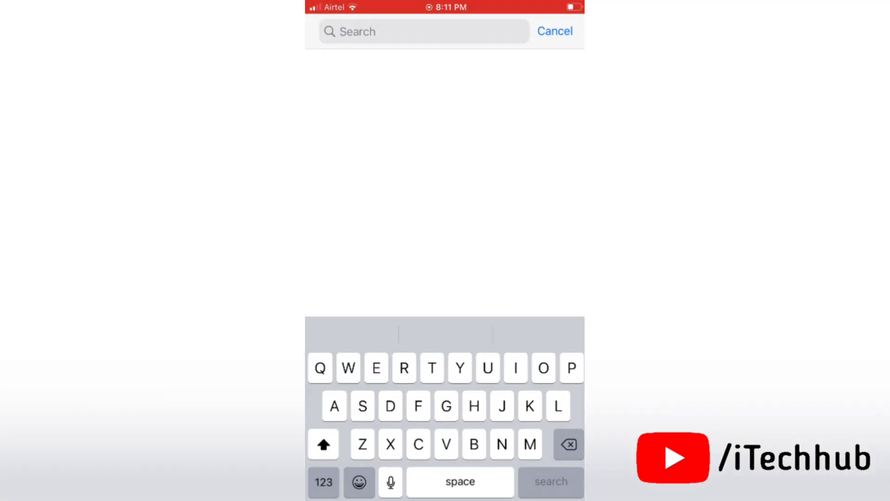
- Search Messages for 'Yu'
{"action": "type", "text": "Yu"}
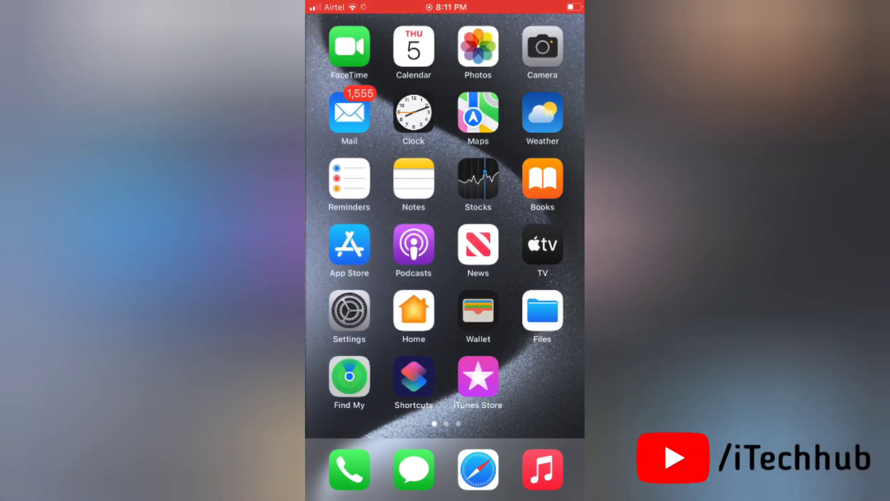
- Reset All Settings via General's Transfer or Reset iPhone options
{"action": "left_click", "coordinate": [349, 312]}
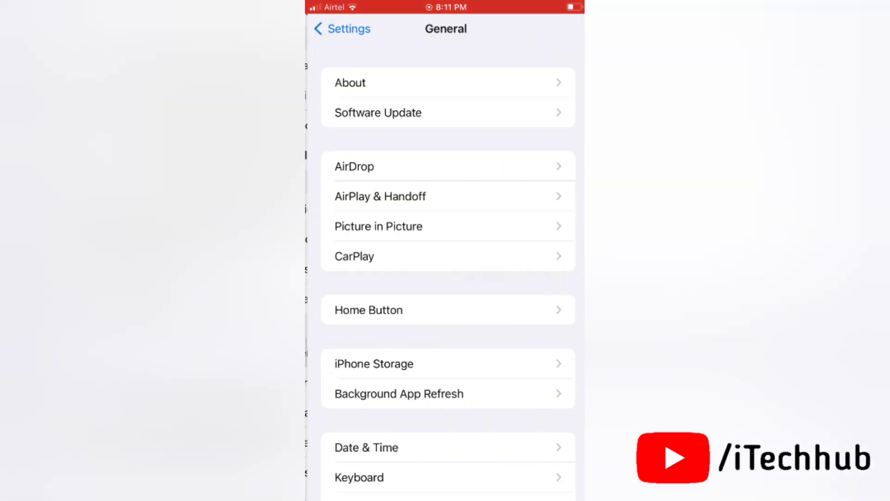
{"action": "scroll", "scroll_direction": "down", "scroll_amount": 3}
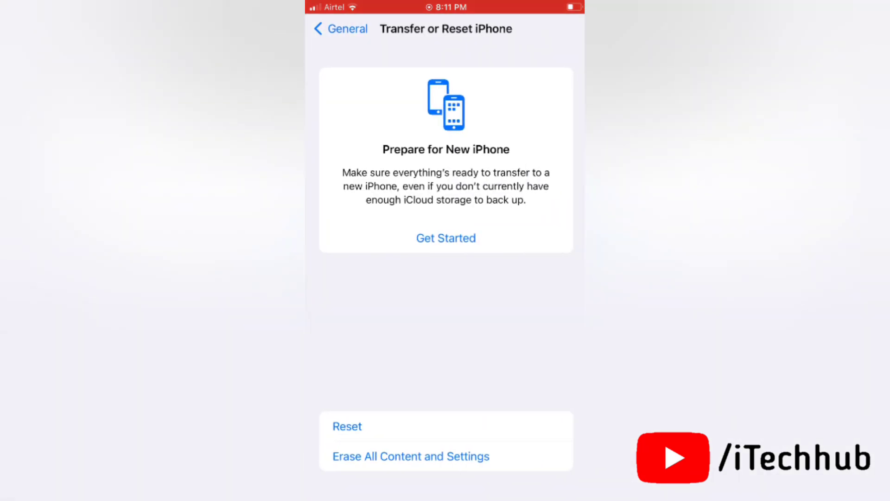
{"action": "left_click", "coordinate": [346, 426]}
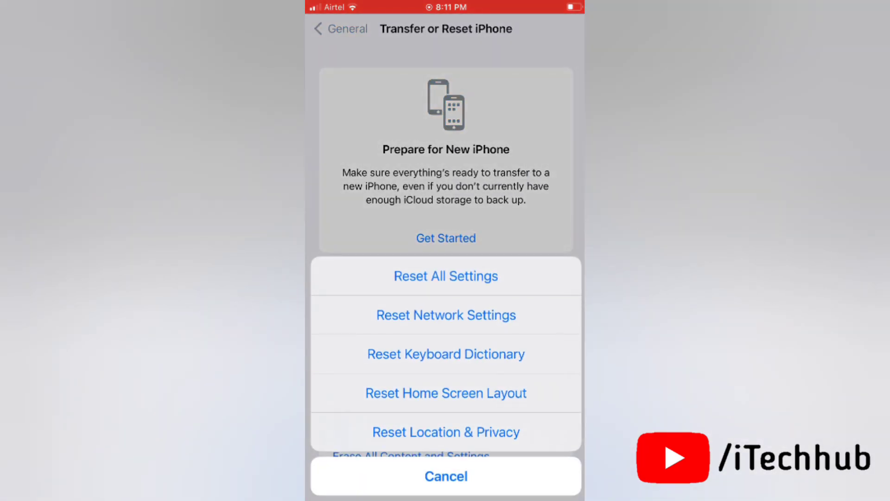
{"action": "left_click", "coordinate": [445, 276]}
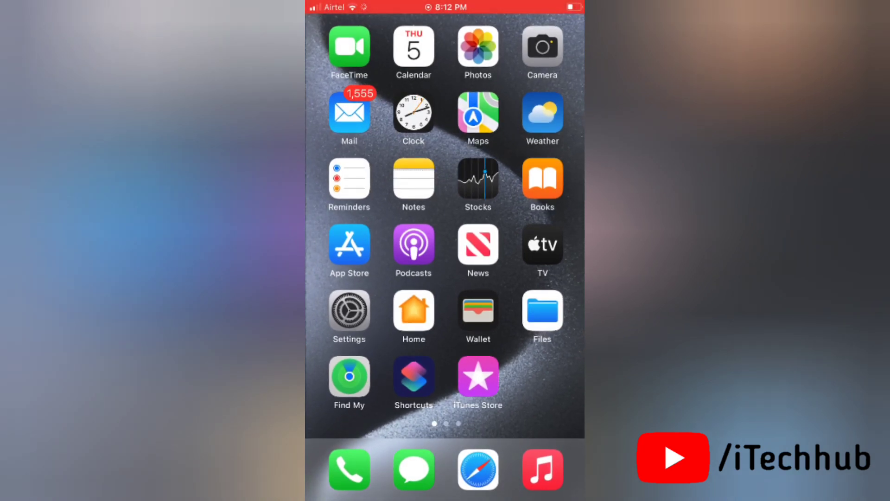
- Swipe left twice to reach the third Home Screen page with YouTube, Discord, Contacts
{"action": "scroll", "scroll_direction": "left", "scroll_amount": 3}
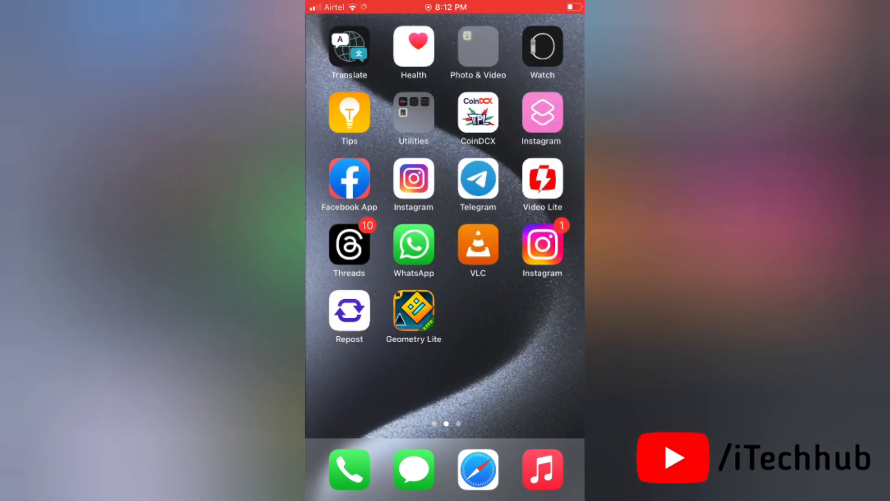
{"action": "scroll", "scroll_direction": "left", "scroll_amount": 3}
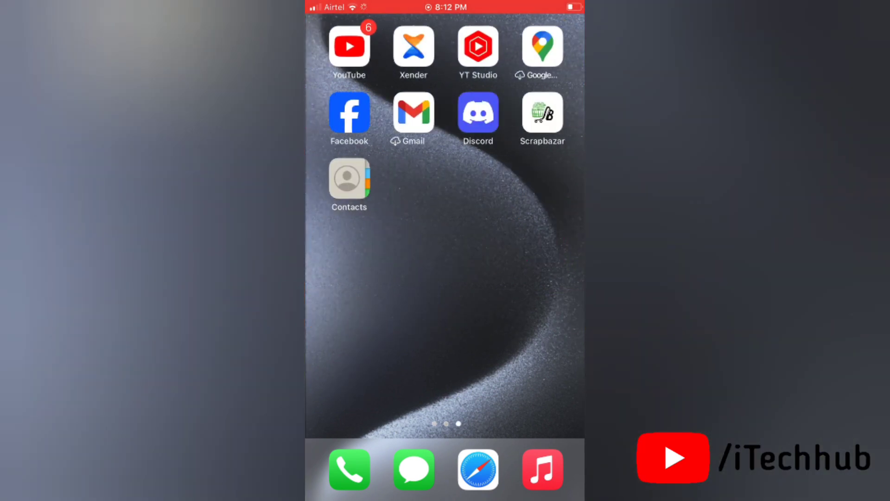